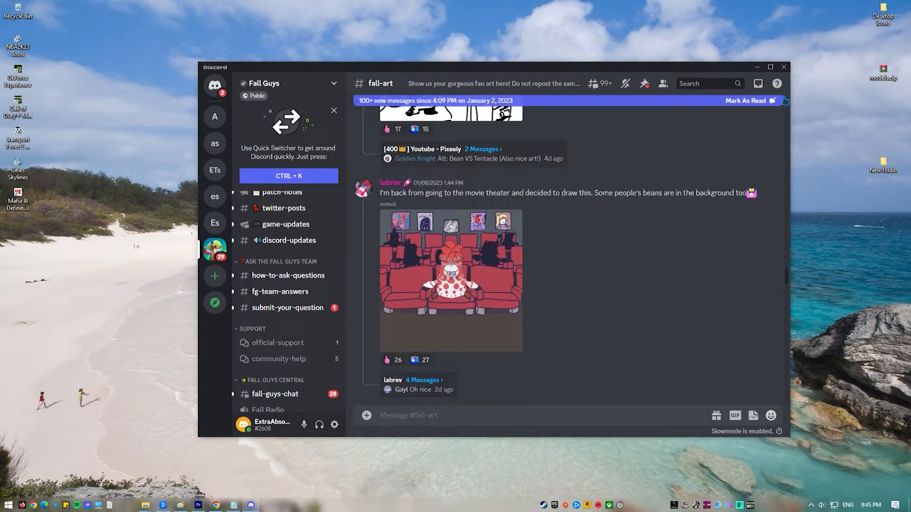
Step: Maximize the Discord window and scroll down through #fall-art
{"action": "left_click", "coordinate": [770, 66]}
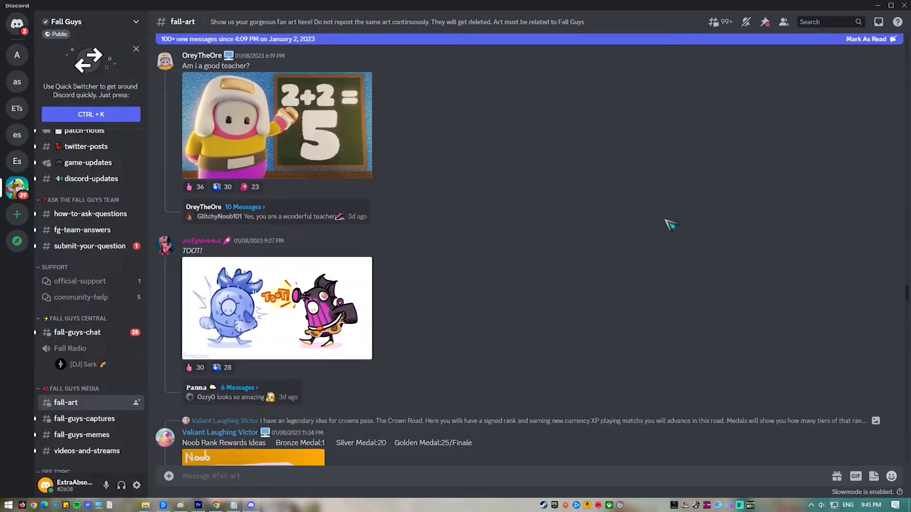
{"action": "scroll", "scroll_direction": "down", "scroll_amount": 3}
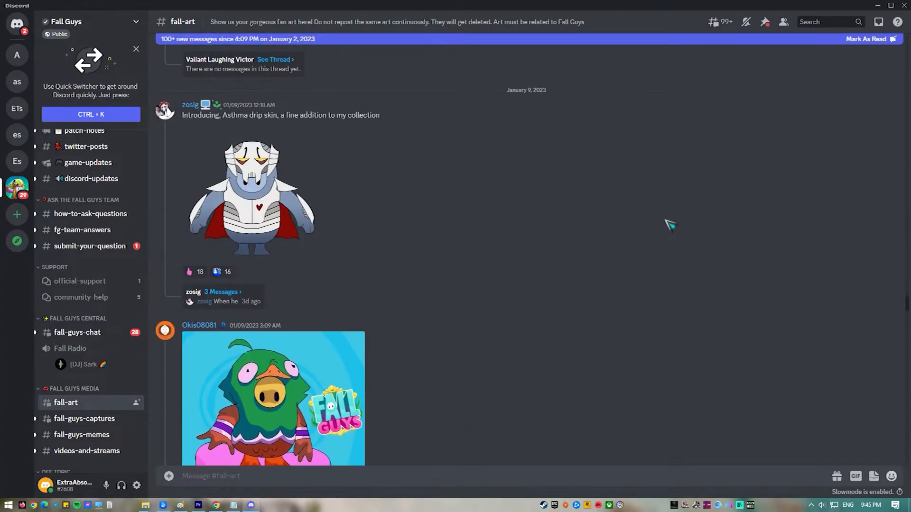
{"action": "scroll", "scroll_direction": "down", "scroll_amount": 3}
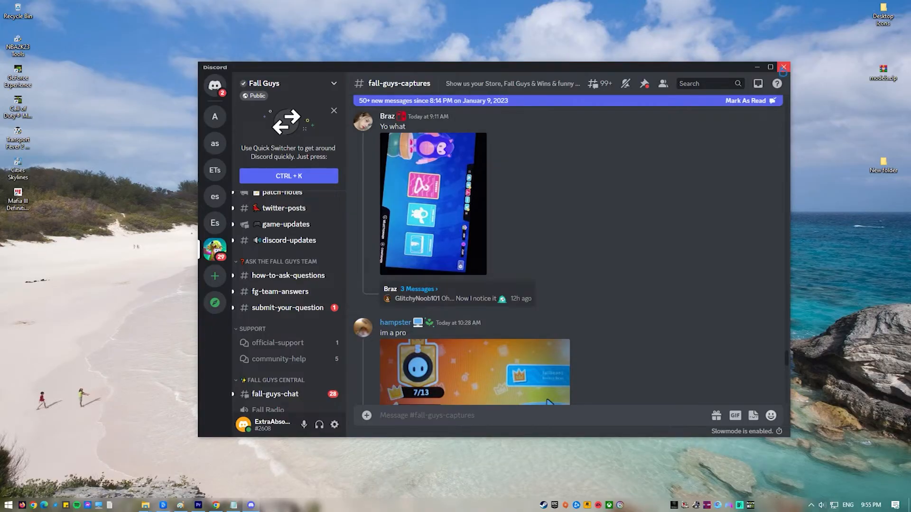
Step: Close Discord, relaunch it from the Start menu search 'disc', and approve the updater prompt
{"action": "left_click", "coordinate": [784, 67]}
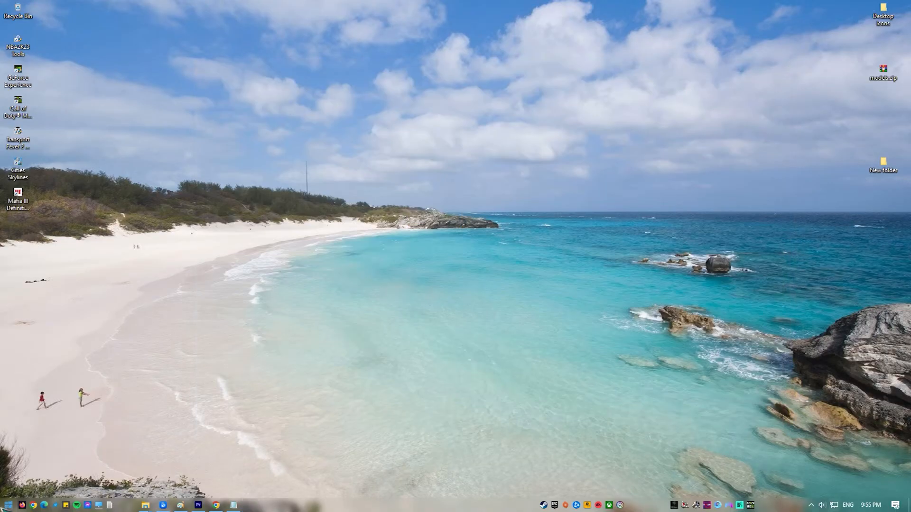
{"action": "type", "text": "disc"}
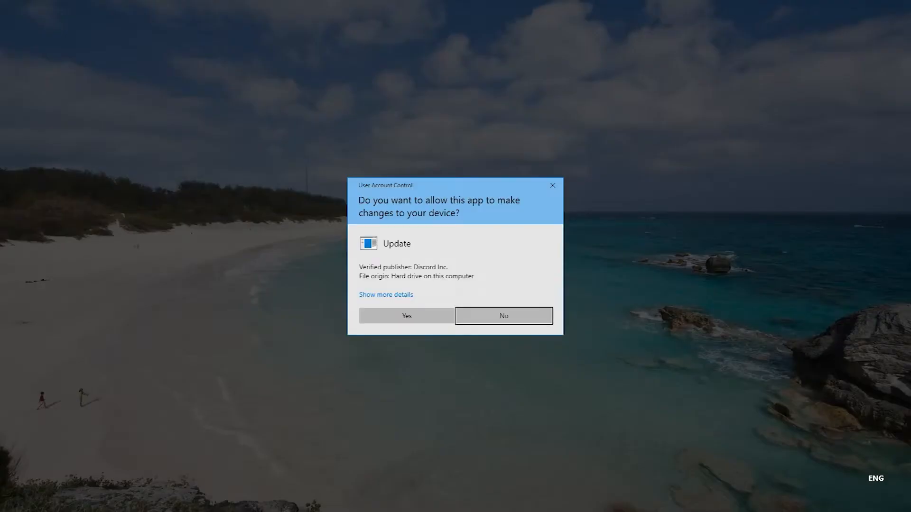
{"action": "left_click", "coordinate": [406, 316]}
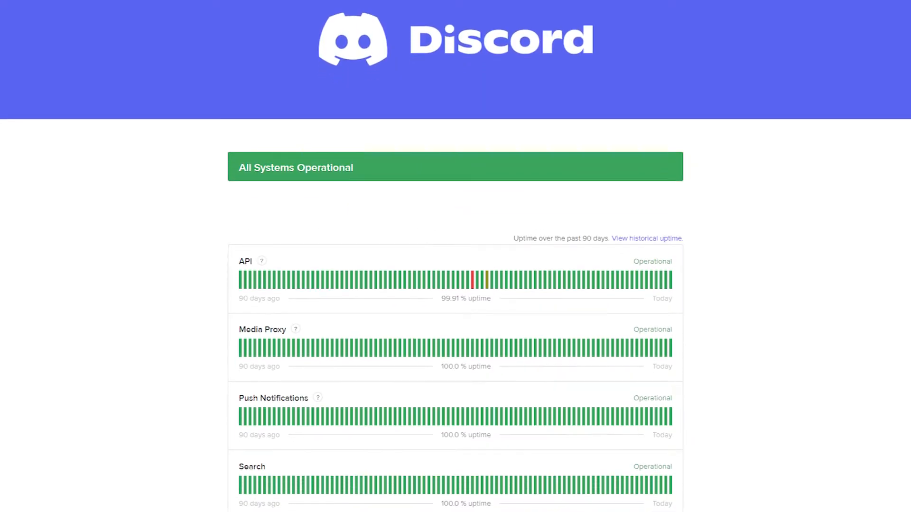
Step: Scroll down discordstatus.com past the component uptime bars to the System Metrics API response time
{"action": "scroll", "scroll_direction": "down", "scroll_amount": 3}
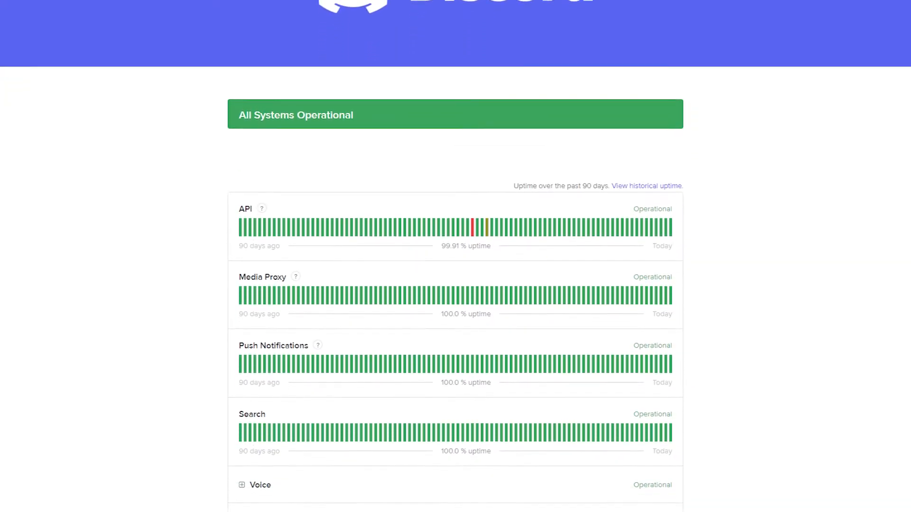
{"action": "scroll", "scroll_direction": "down", "scroll_amount": 3}
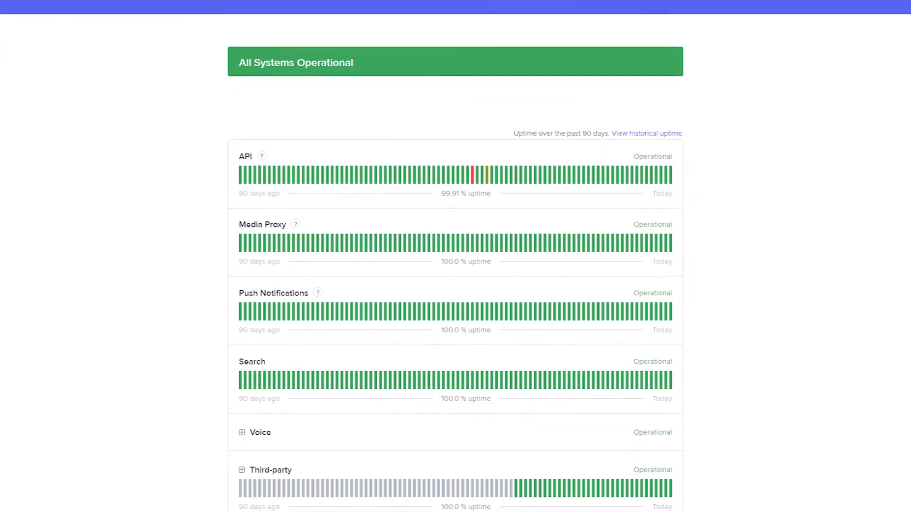
{"action": "scroll", "scroll_direction": "down", "scroll_amount": 3}
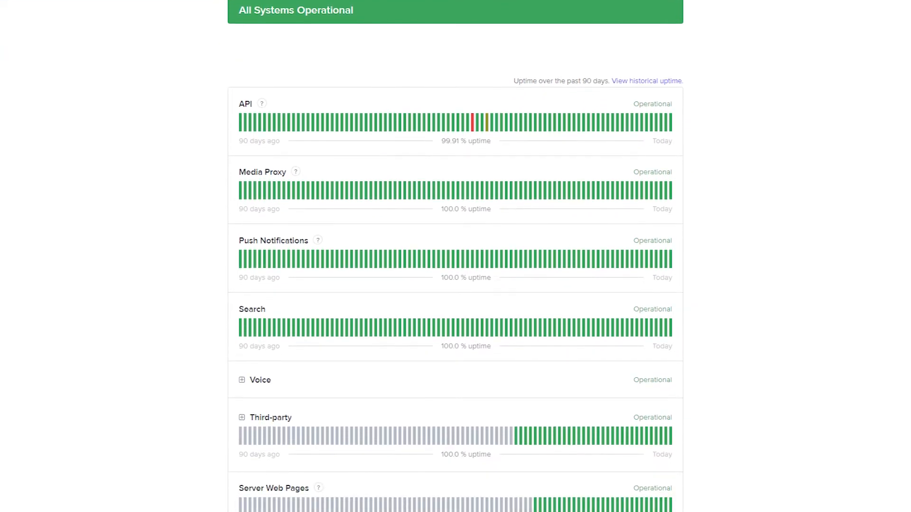
{"action": "scroll", "scroll_direction": "down", "scroll_amount": 3}
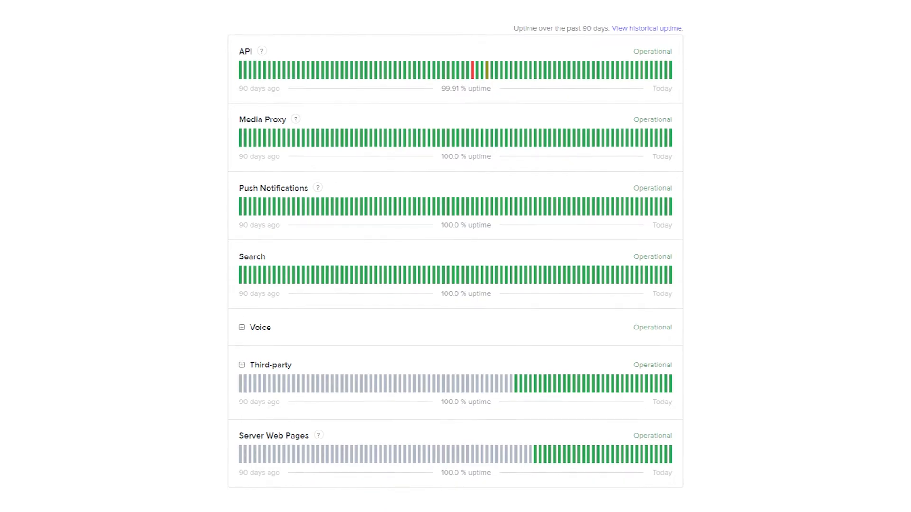
{"action": "scroll", "scroll_direction": "down", "scroll_amount": 3}
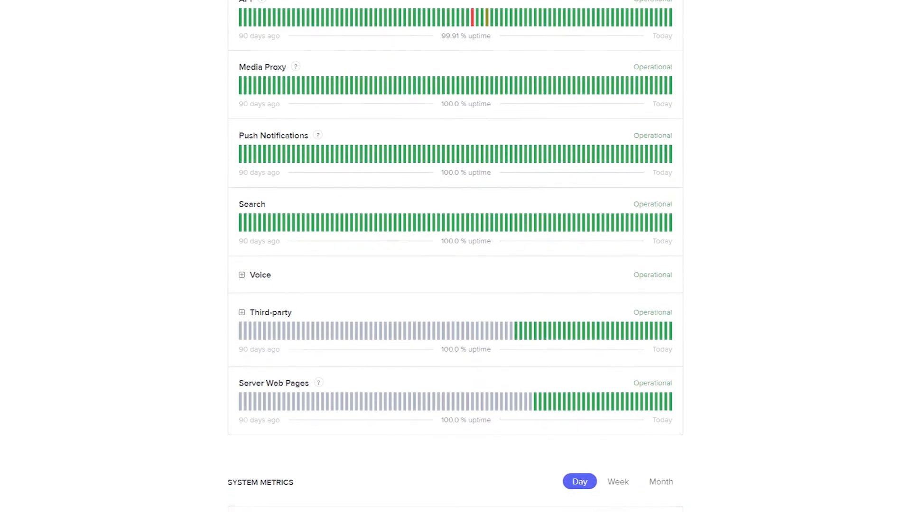
{"action": "scroll", "scroll_direction": "down", "scroll_amount": 3}
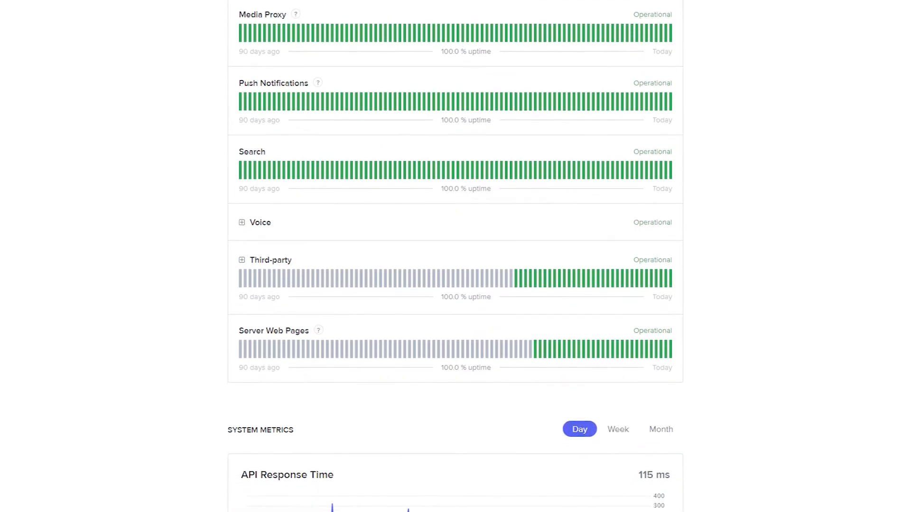
{"action": "scroll", "scroll_direction": "down", "scroll_amount": 3}
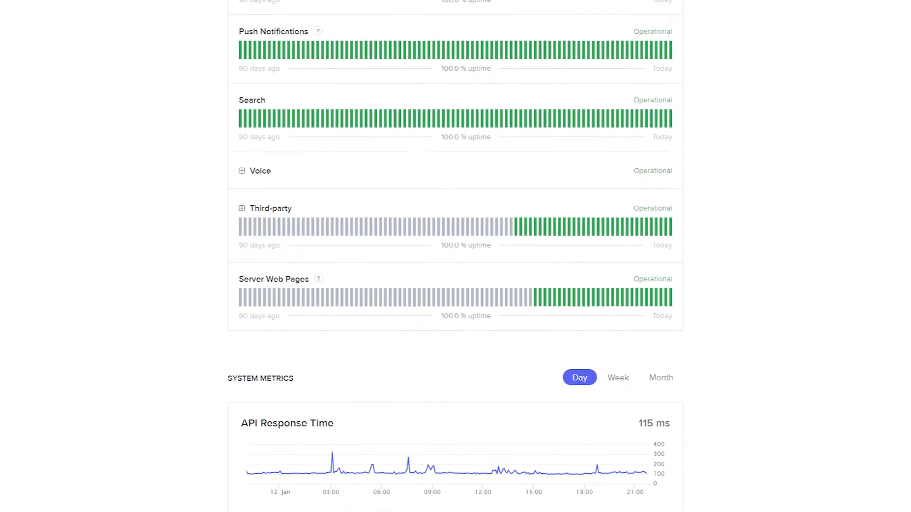
{"action": "scroll", "scroll_direction": "down", "scroll_amount": 3}
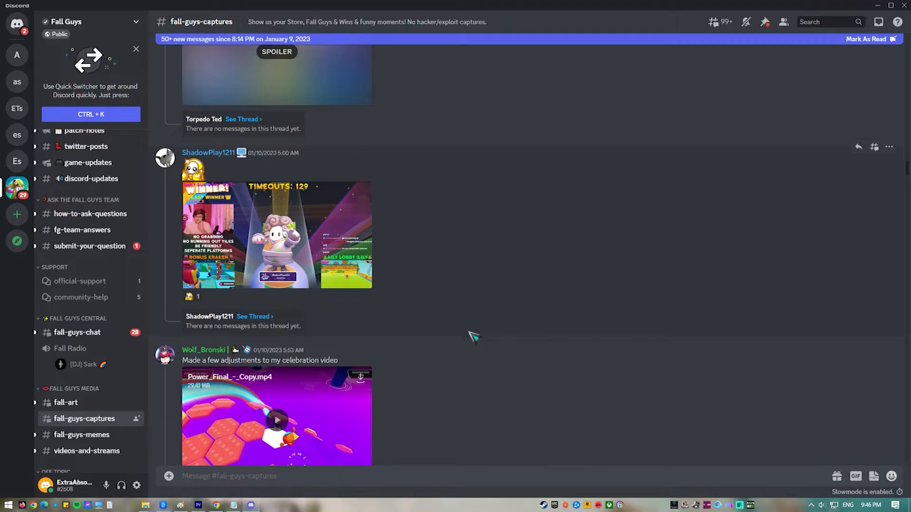
{"action": "mouse_move", "coordinate": [467, 346]}
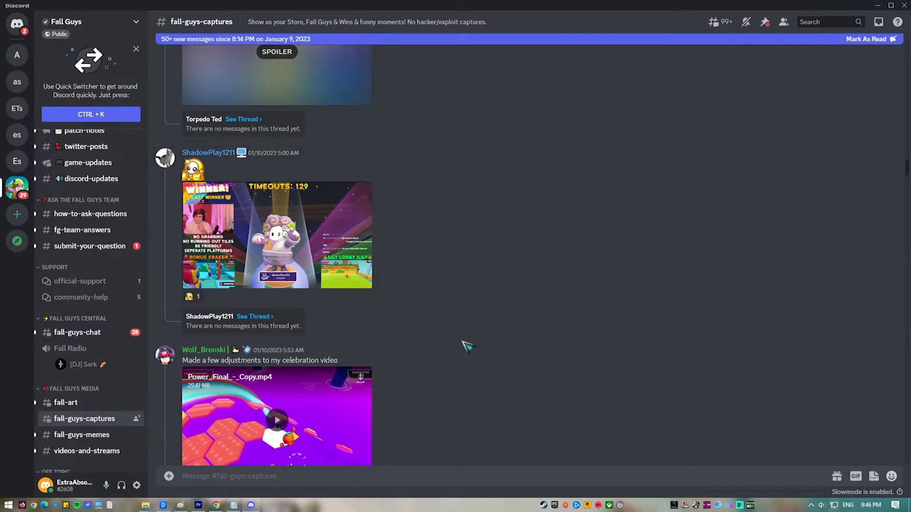
{"action": "scroll", "scroll_direction": "down", "scroll_amount": 3}
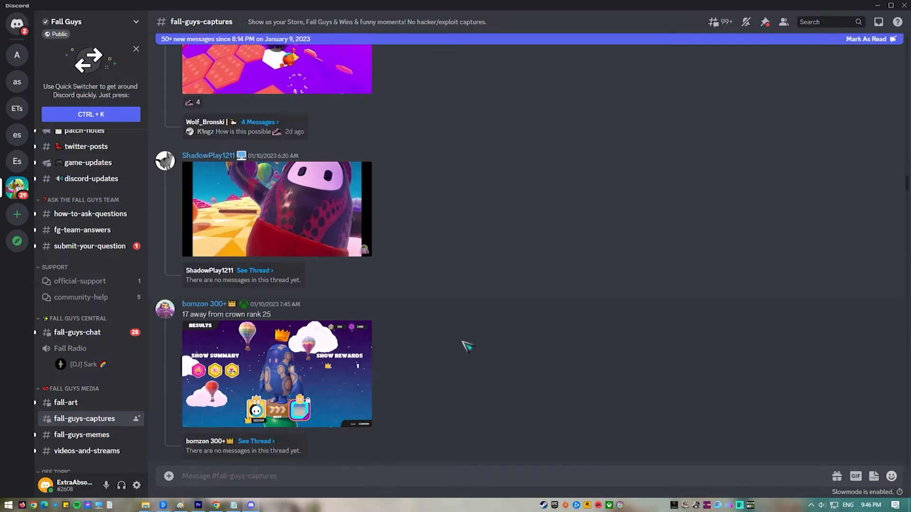
{"action": "scroll", "scroll_direction": "down", "scroll_amount": 3}
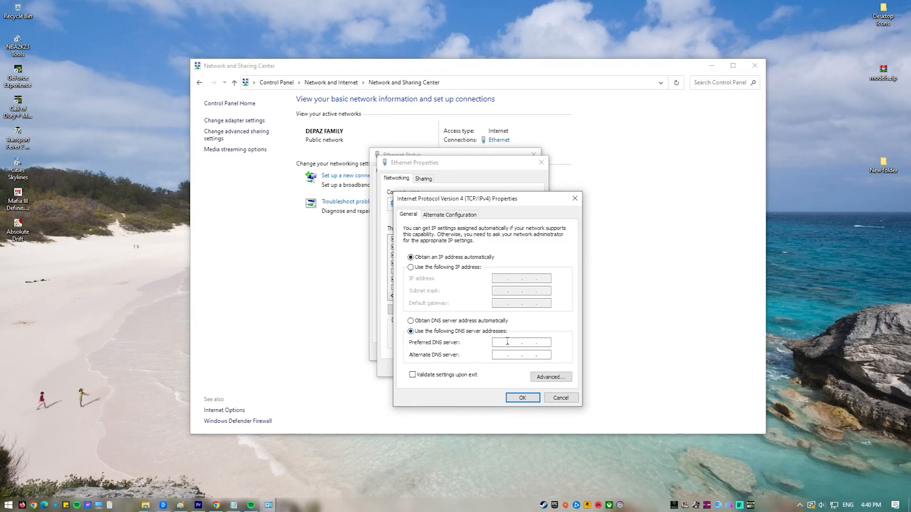
Step: Enter 8.8.8.8 as the preferred DNS and 8.8.4.4 as the alternate in IPv4 Properties
{"action": "type", "text": "8 . . ."}
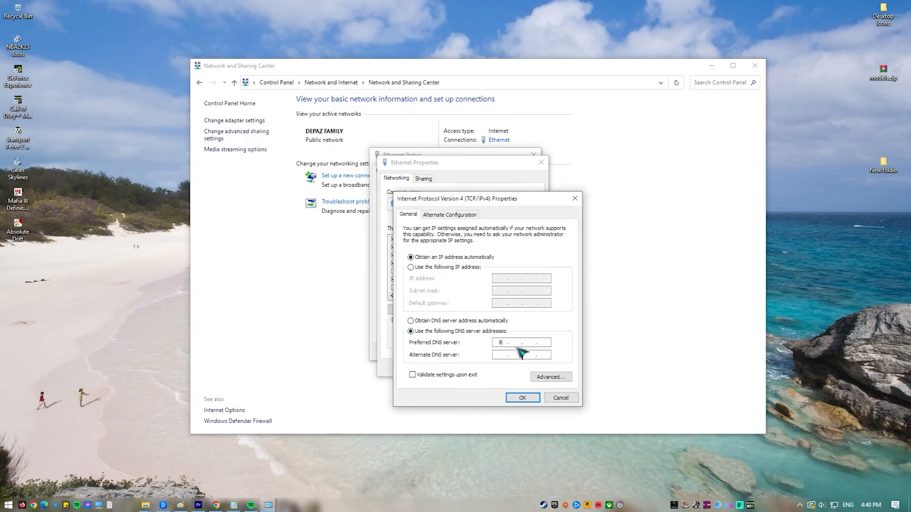
{"action": "type", "text": "8.8.8.8"}
{"action": "left_click", "coordinate": [521, 355]}
{"action": "type", "text": "8.8.4."}
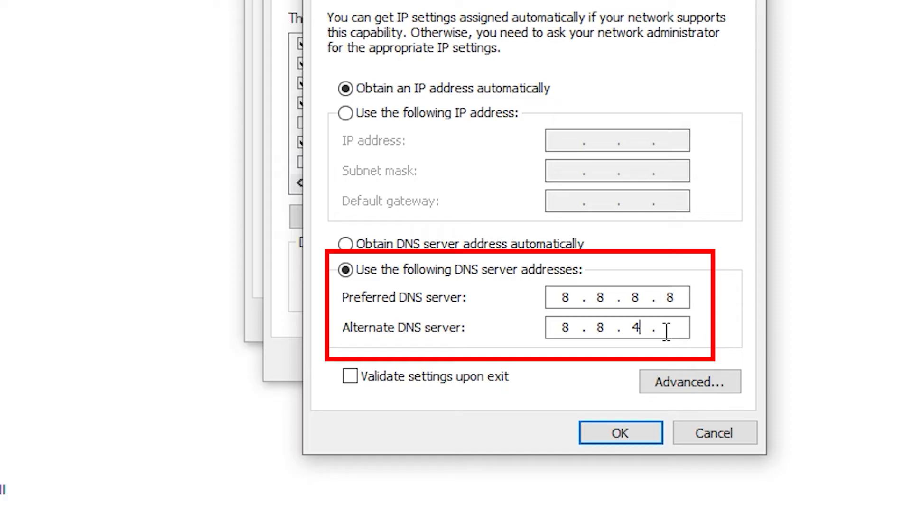
{"action": "type", "text": "4"}
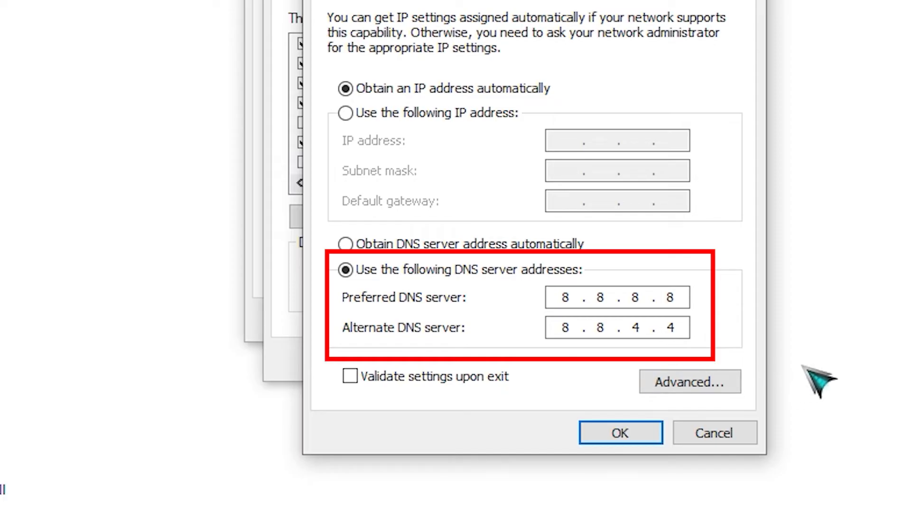